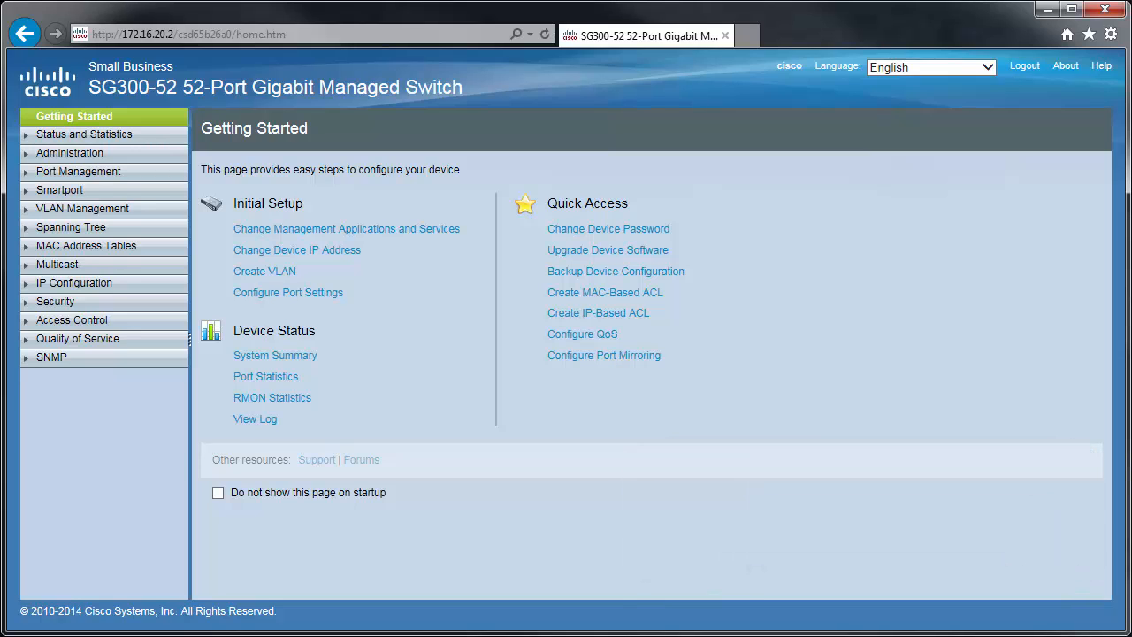
{"action": "mouse_move", "coordinate": [149, 411]}
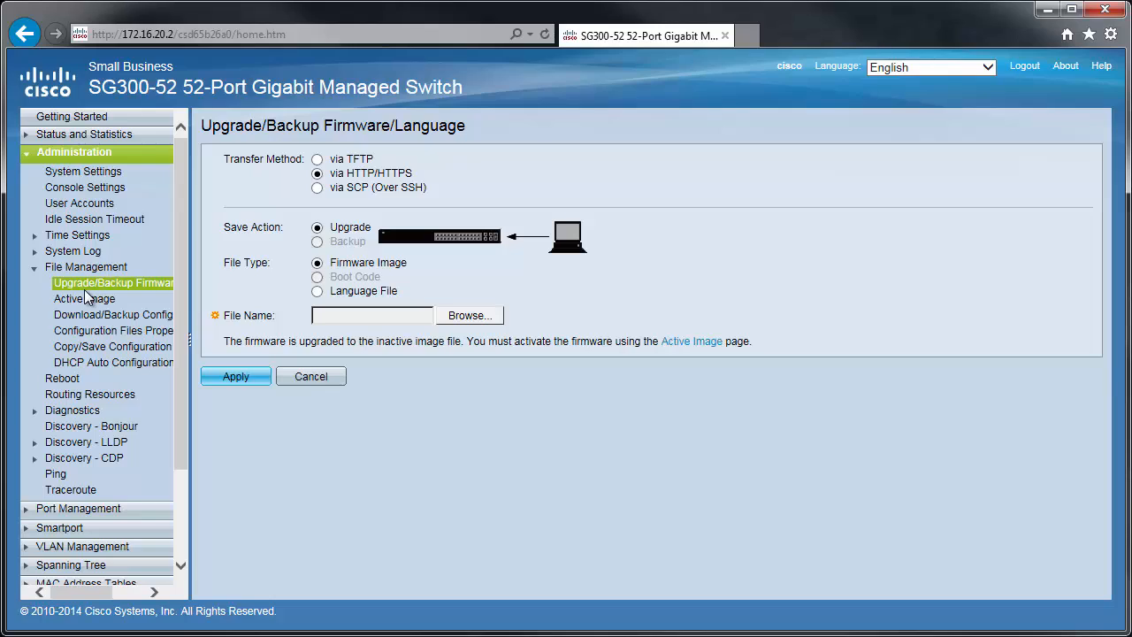
{"action": "mouse_move", "coordinate": [293, 188]}
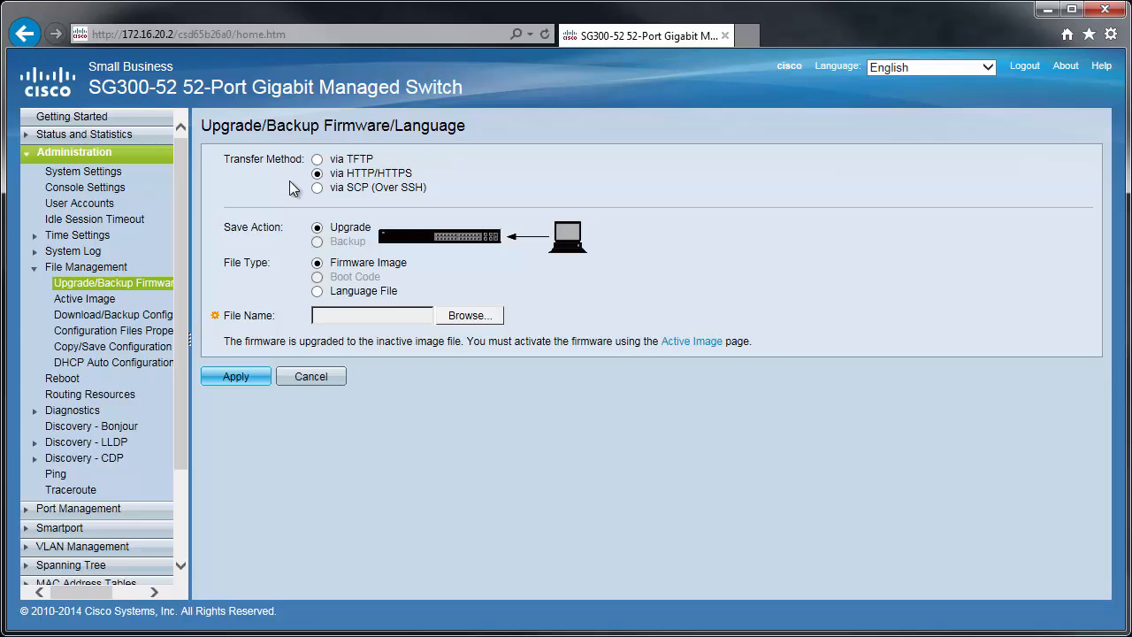
Step: Switch the firmware upgrade Transfer Method to 'via TFTP'
{"action": "left_click", "coordinate": [316, 158]}
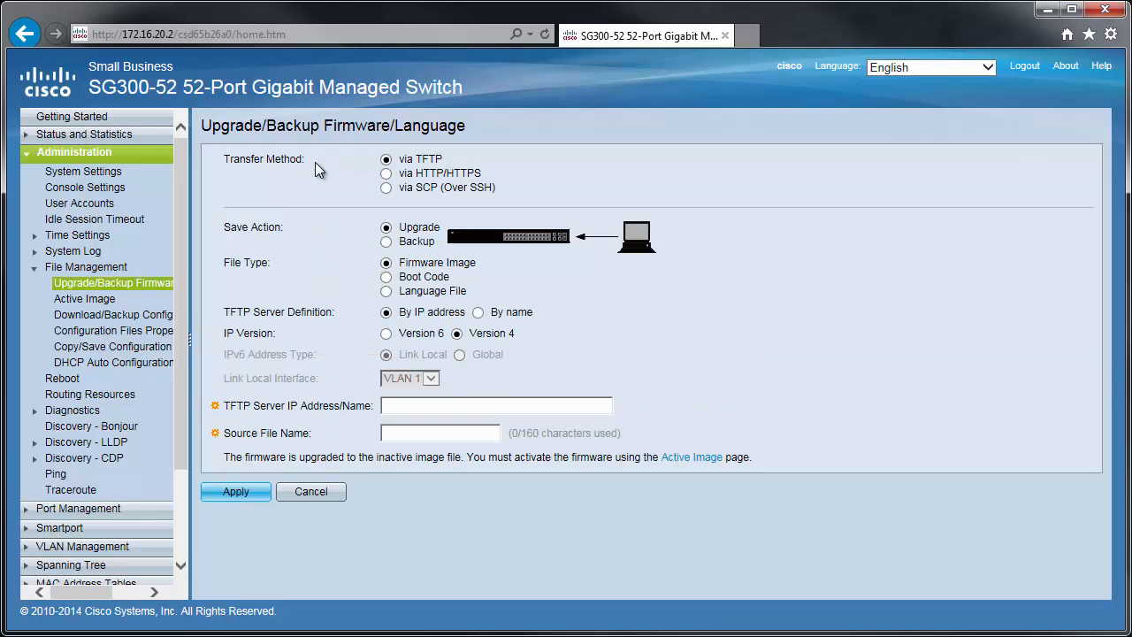
{"action": "mouse_move", "coordinate": [332, 272]}
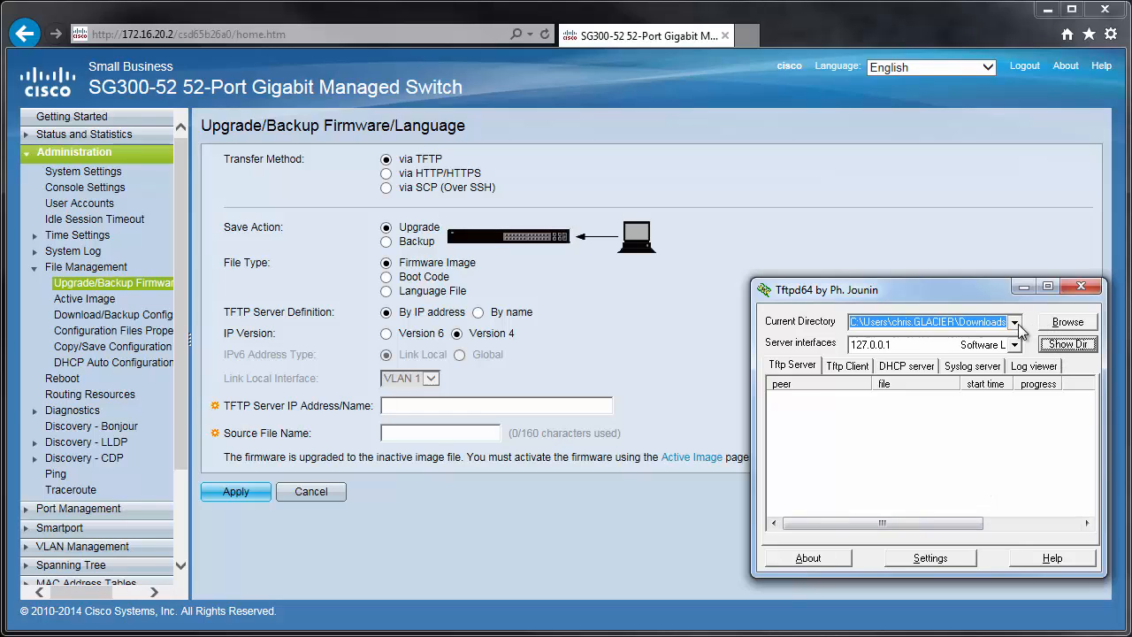
Step: Check Tftpd64's served directory for the sx300_fw-14088.ros image, then close the listing
{"action": "left_click", "coordinate": [1066, 344]}
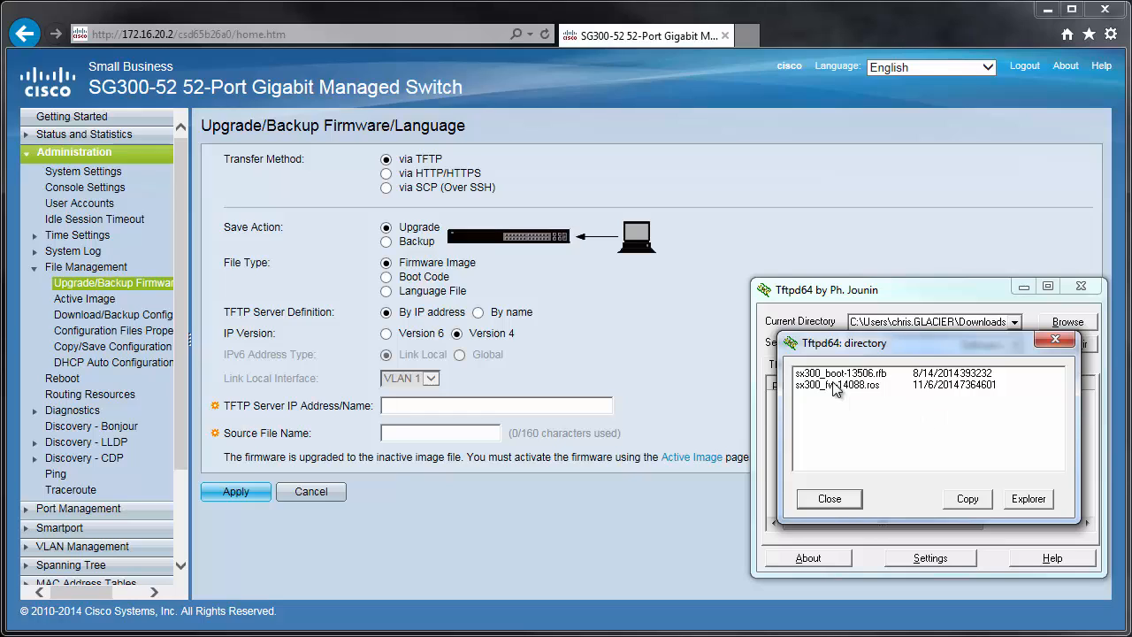
{"action": "mouse_move", "coordinate": [840, 389]}
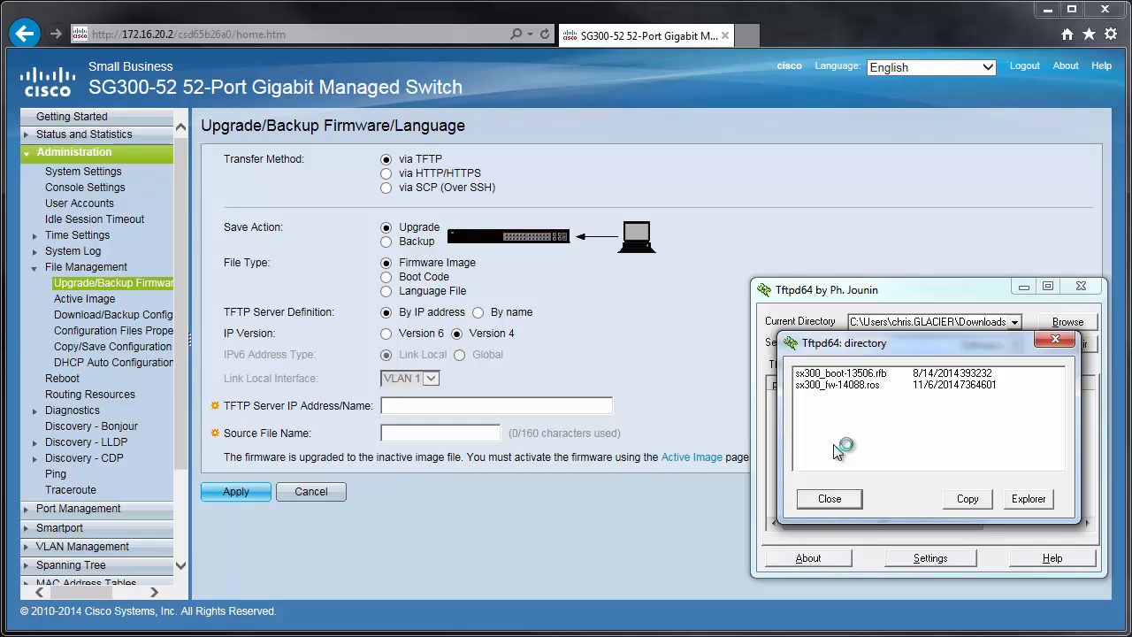
{"action": "left_click", "coordinate": [837, 385]}
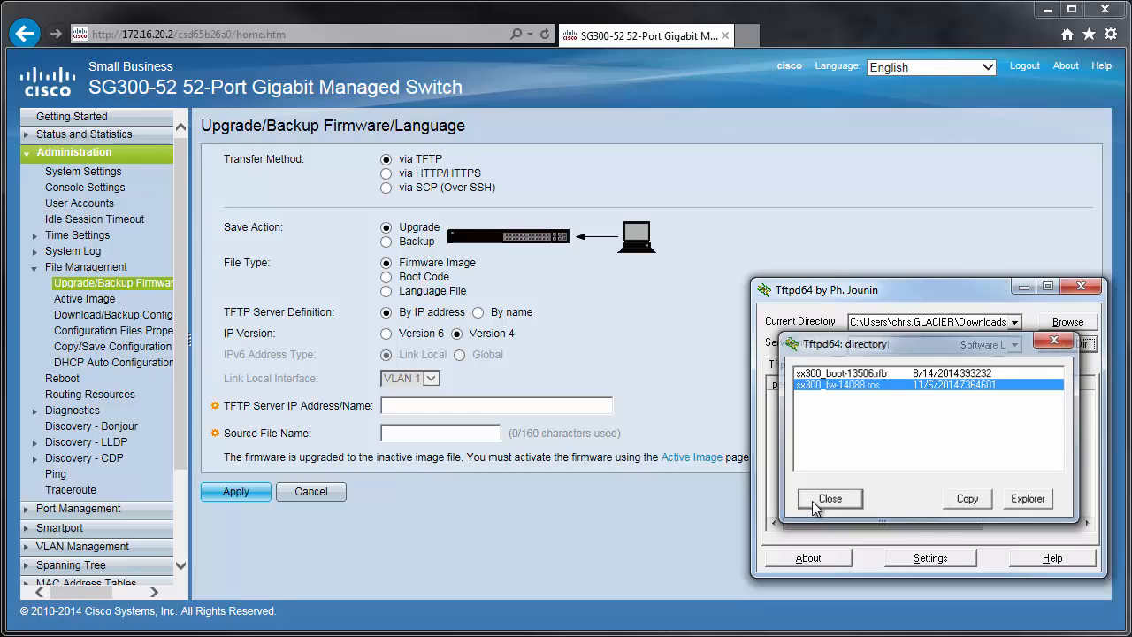
{"action": "left_click", "coordinate": [830, 498]}
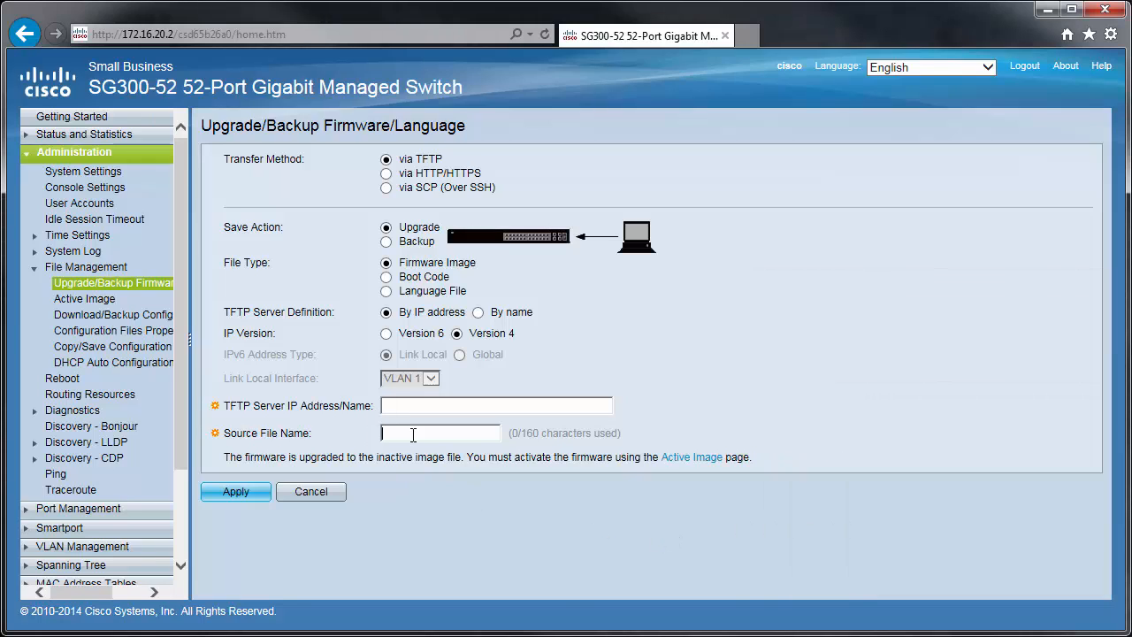
Step: Enter source file sx300_fw-14088.ros and TFTP server 172.16.10.10, then choose Boot Code
{"action": "type", "text": "sx300_fw-14088.ros"}
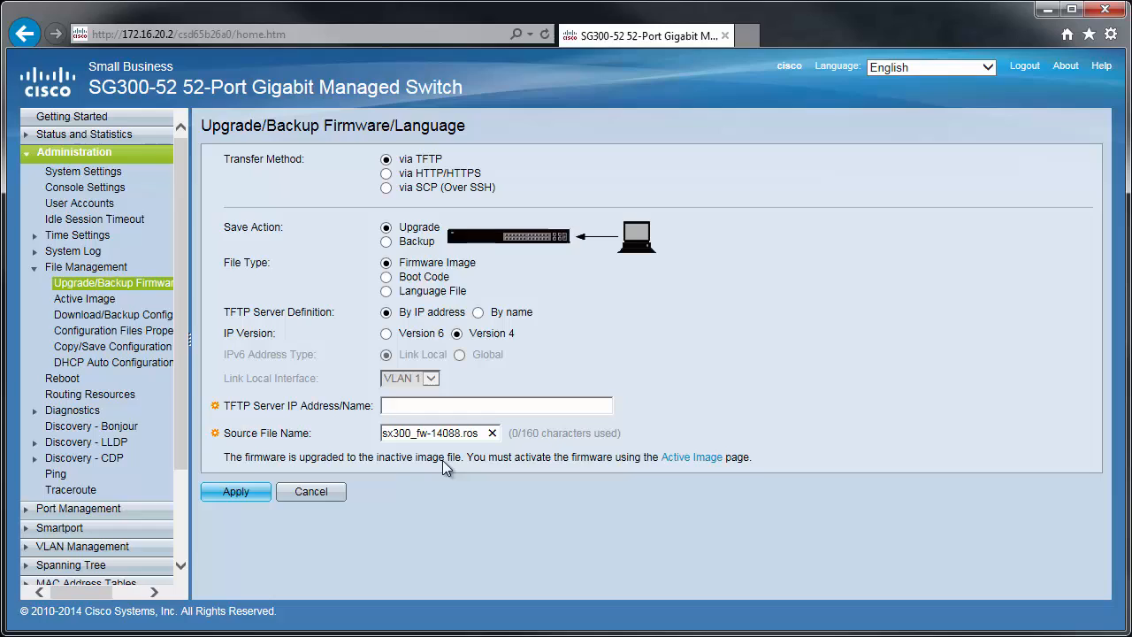
{"action": "left_click", "coordinate": [495, 405]}
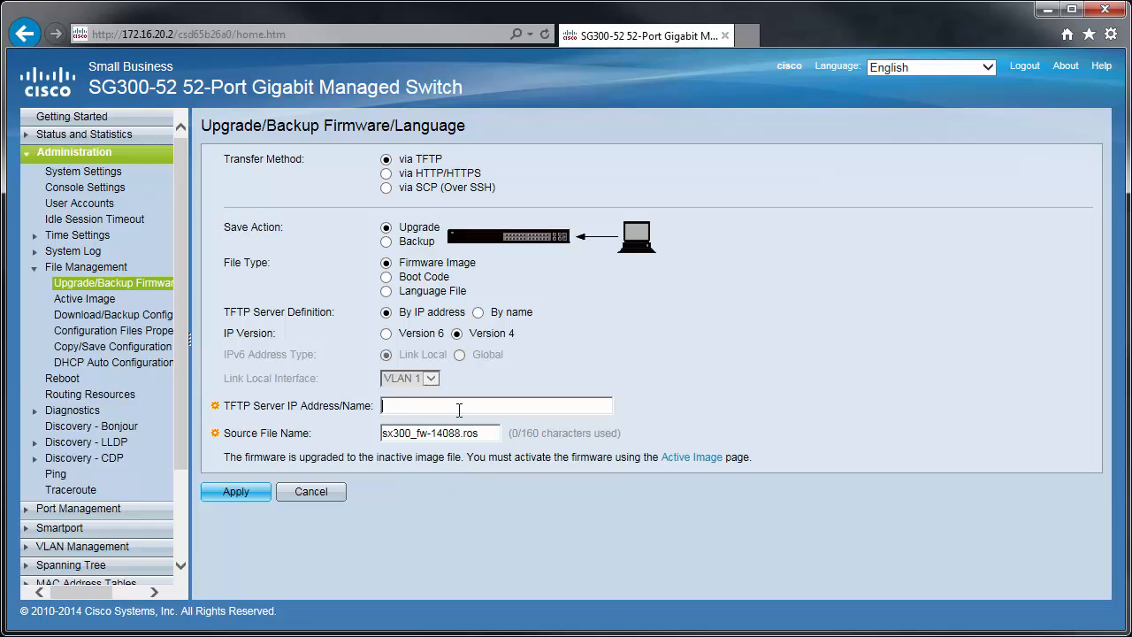
{"action": "type", "text": "172.16.10.10"}
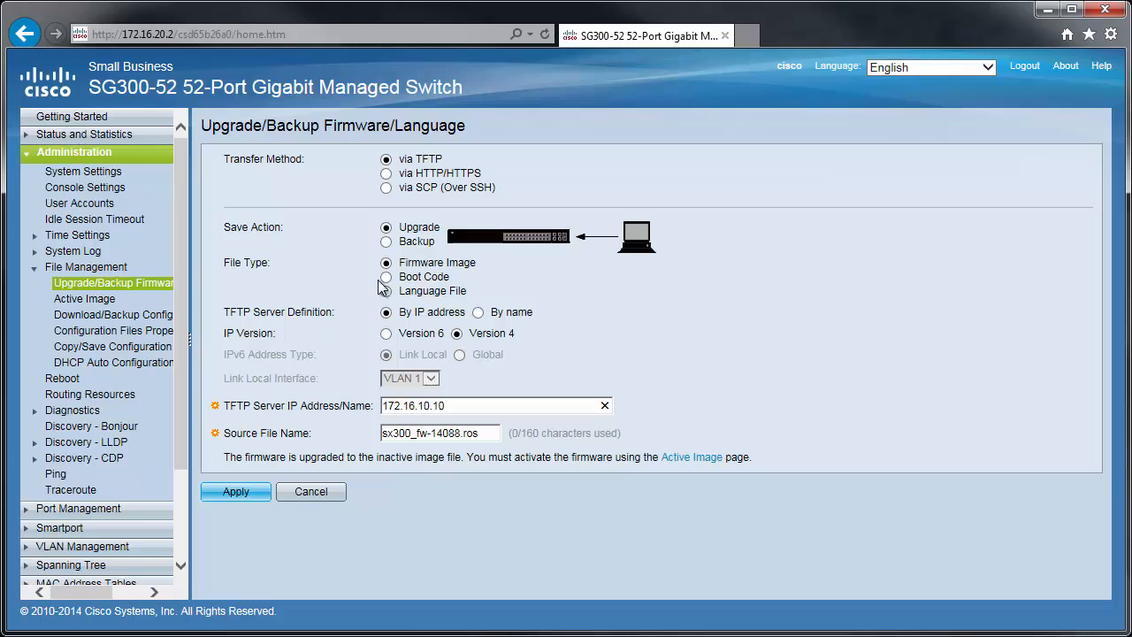
{"action": "left_click", "coordinate": [385, 277]}
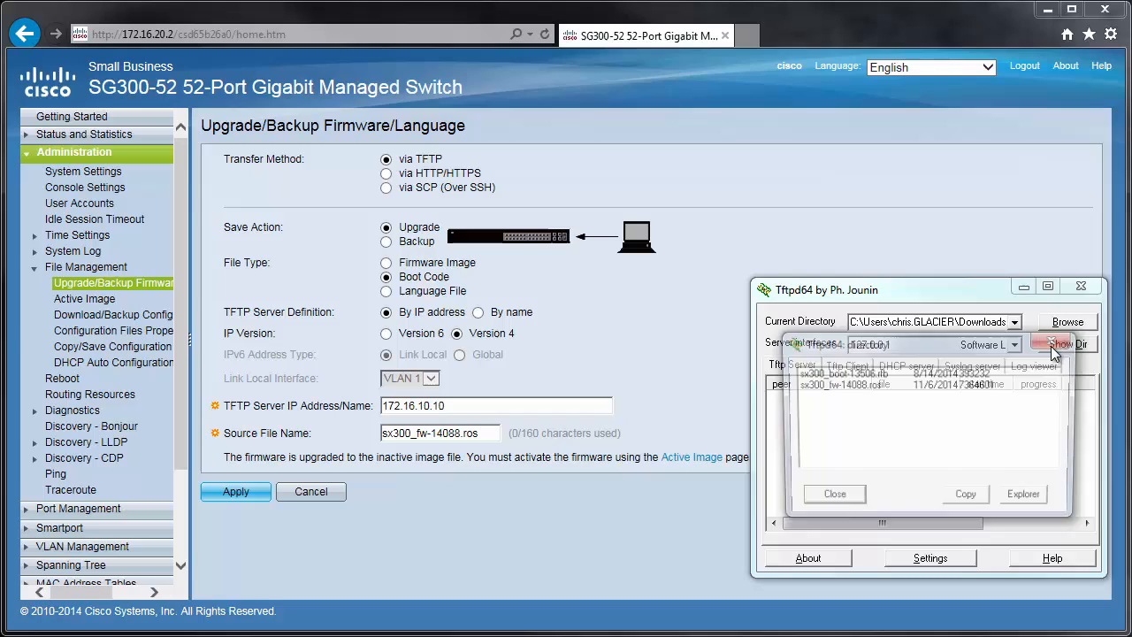
Step: Confirm the boot file name in Tftpd64 and enter sx300_boot-13506.rfb as source file
{"action": "left_click", "coordinate": [1064, 343]}
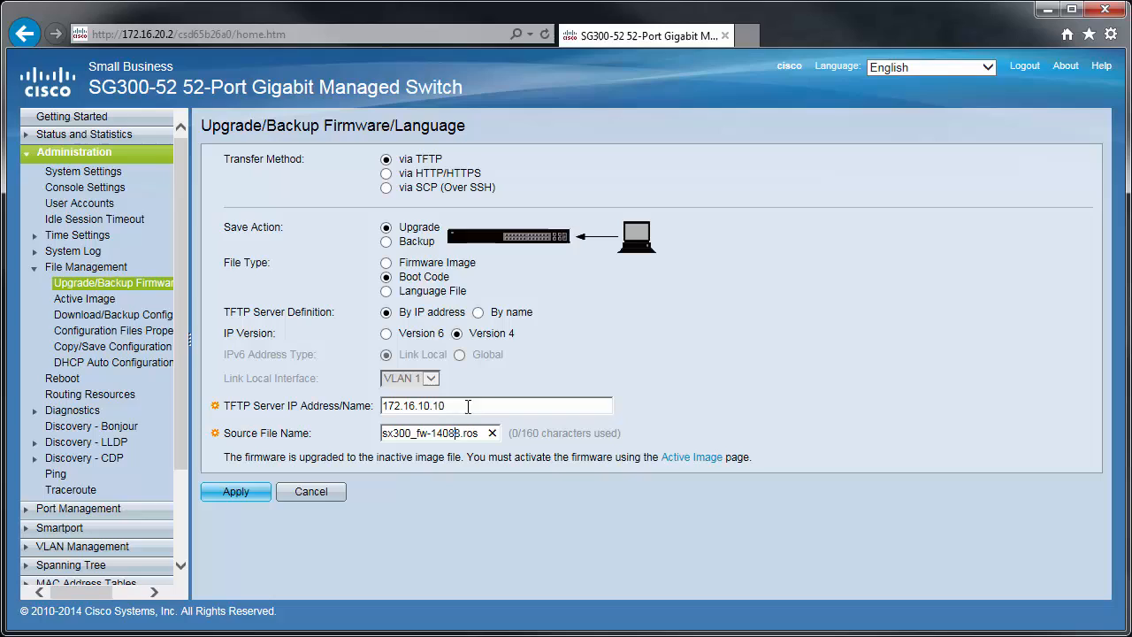
{"action": "type", "text": "sx300_boot-13506.rfb"}
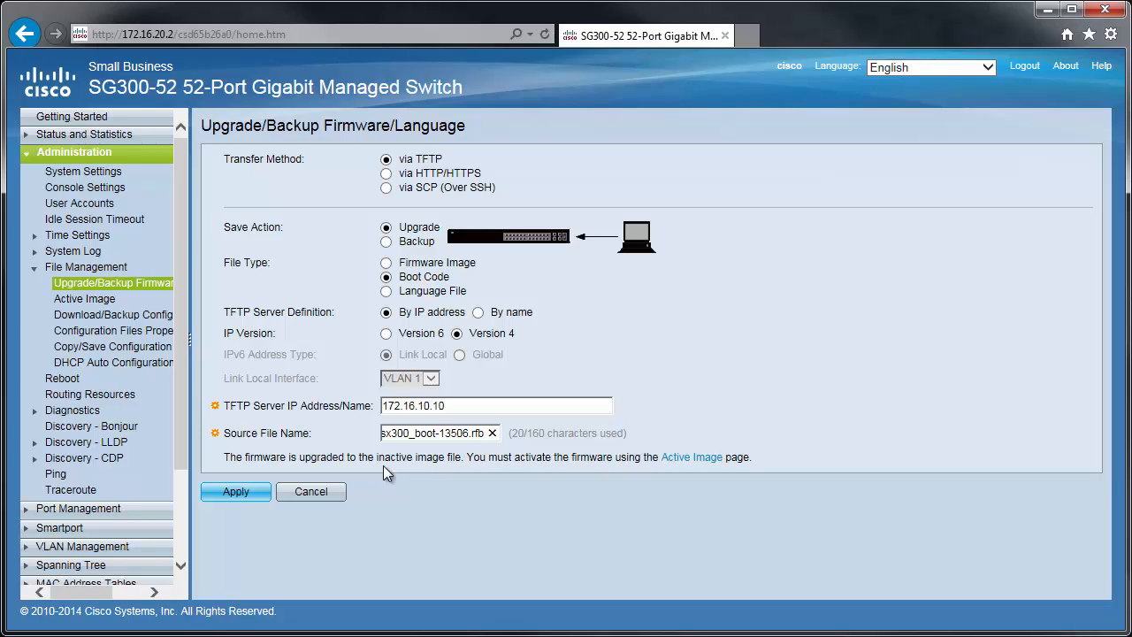
Step: Keep image 1.4.0.88 active after reboot, then view the System Summary firmware versions
{"action": "left_click", "coordinate": [84, 298]}
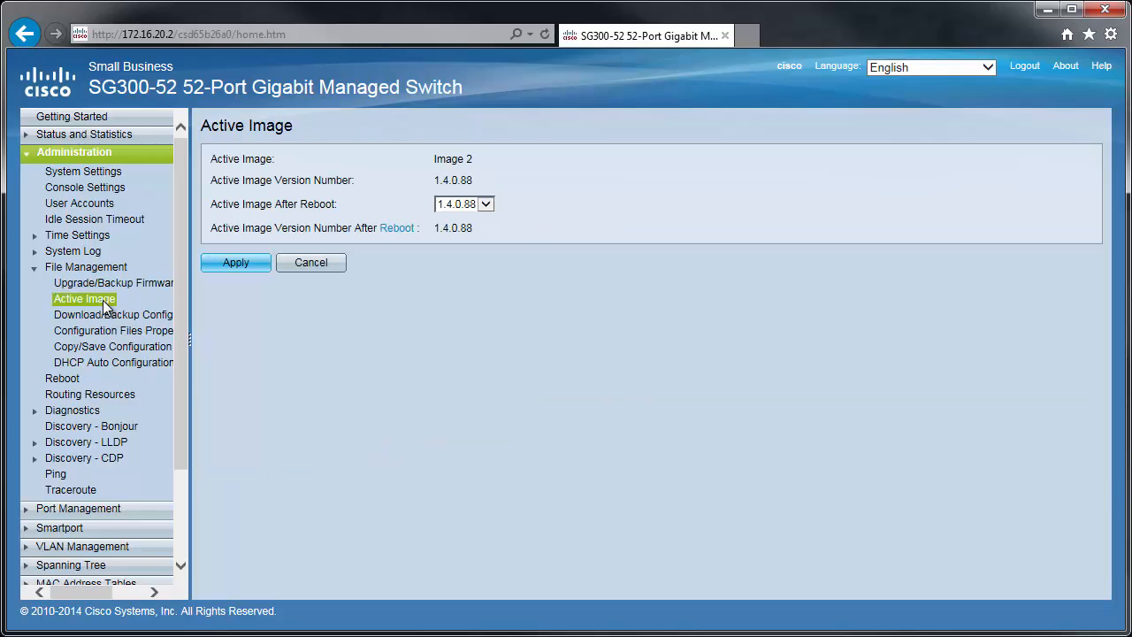
{"action": "left_click", "coordinate": [484, 204]}
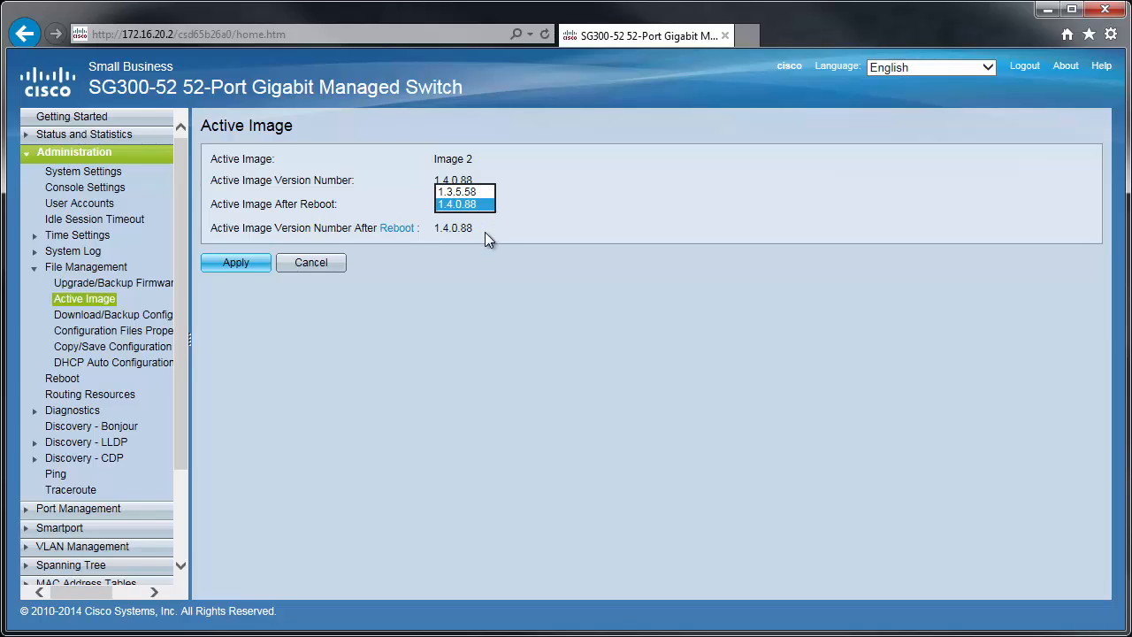
{"action": "left_click", "coordinate": [457, 192]}
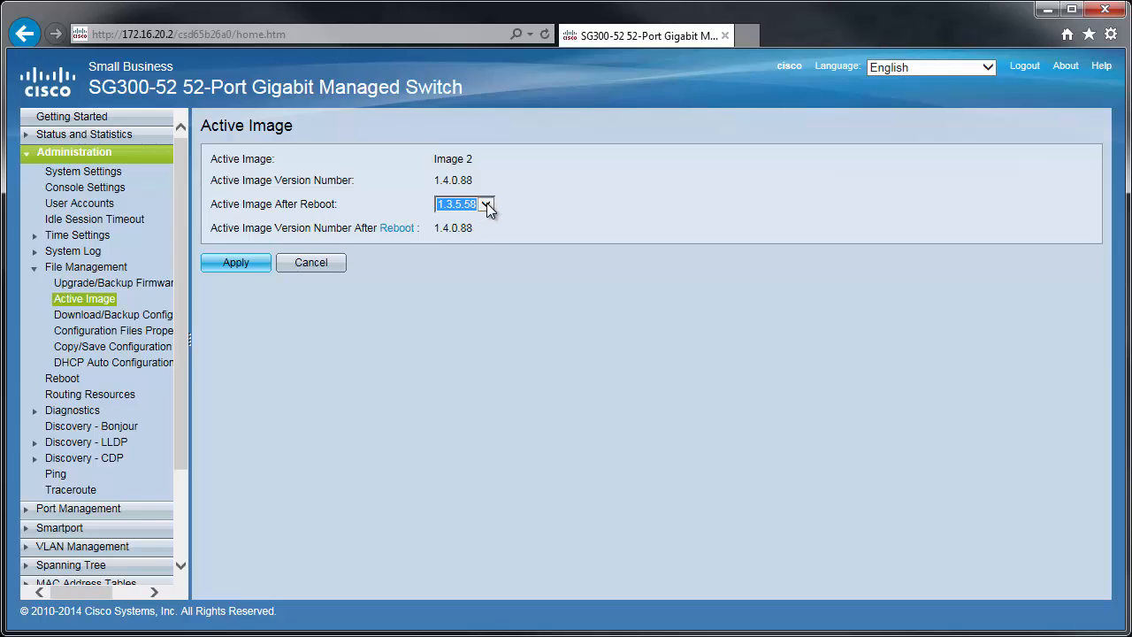
{"action": "left_click", "coordinate": [464, 203]}
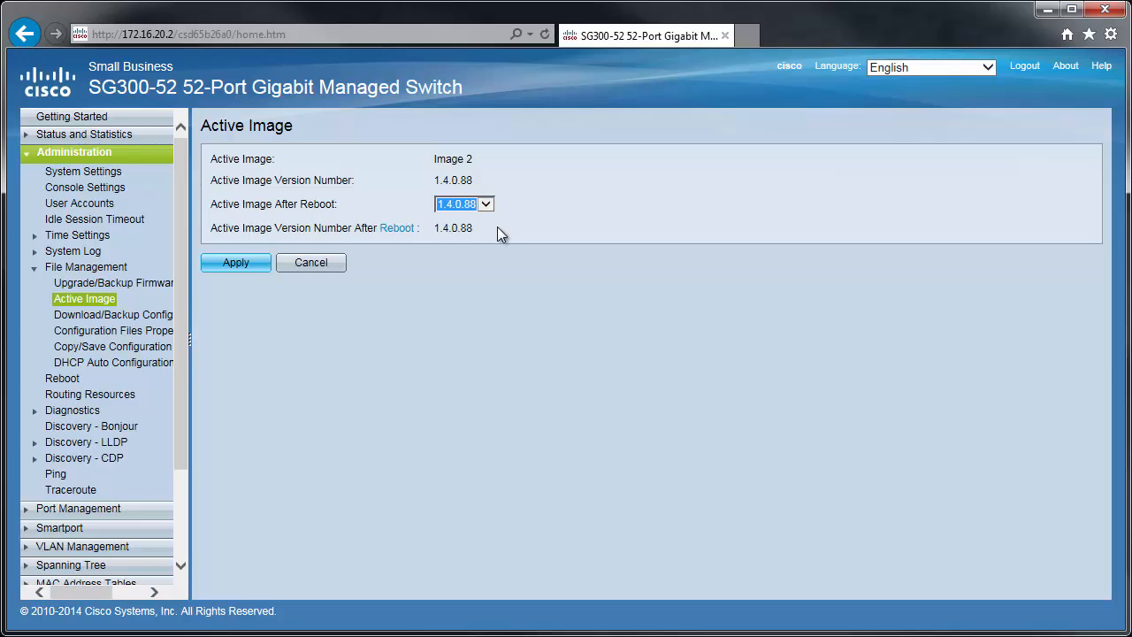
{"action": "mouse_move", "coordinate": [243, 504]}
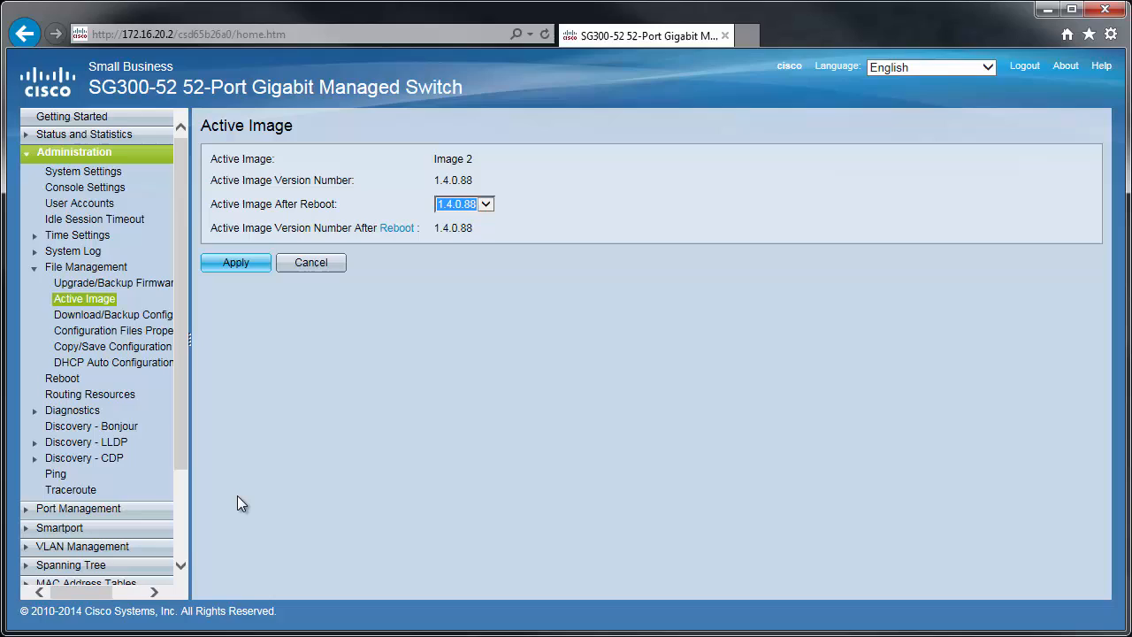
{"action": "mouse_move", "coordinate": [410, 304]}
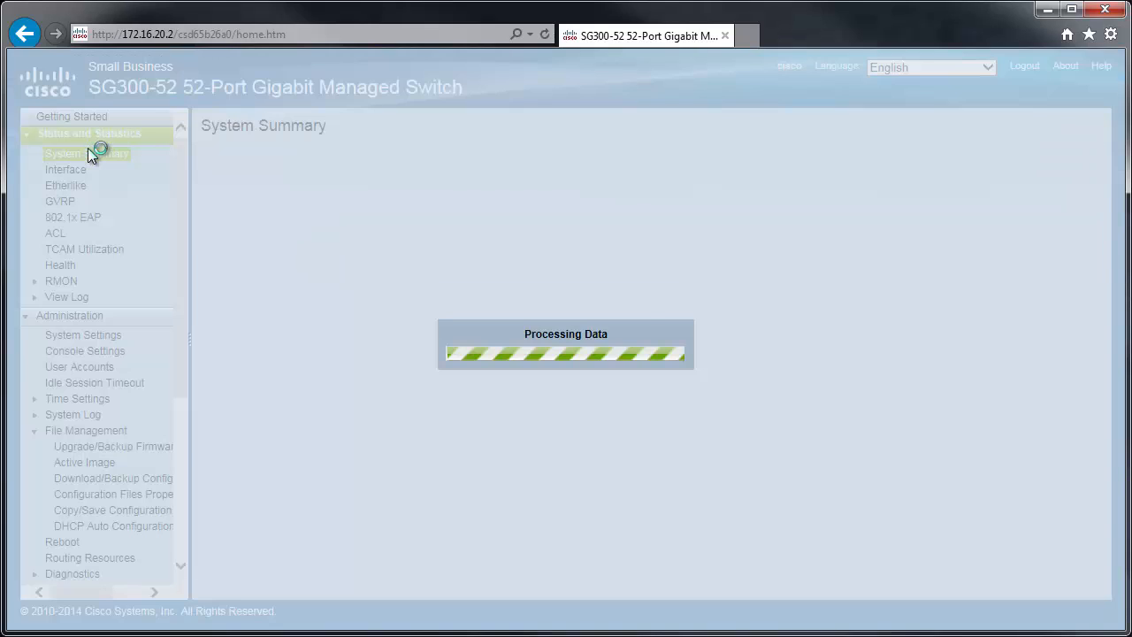
{"action": "left_click", "coordinate": [87, 153]}
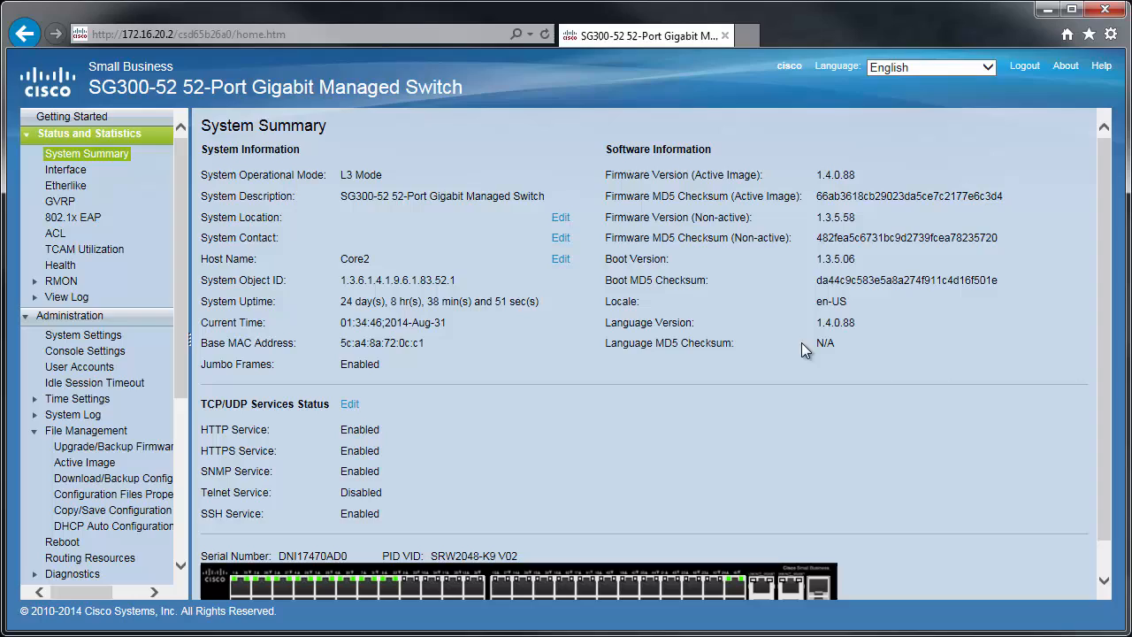
{"action": "mouse_move", "coordinate": [1005, 341]}
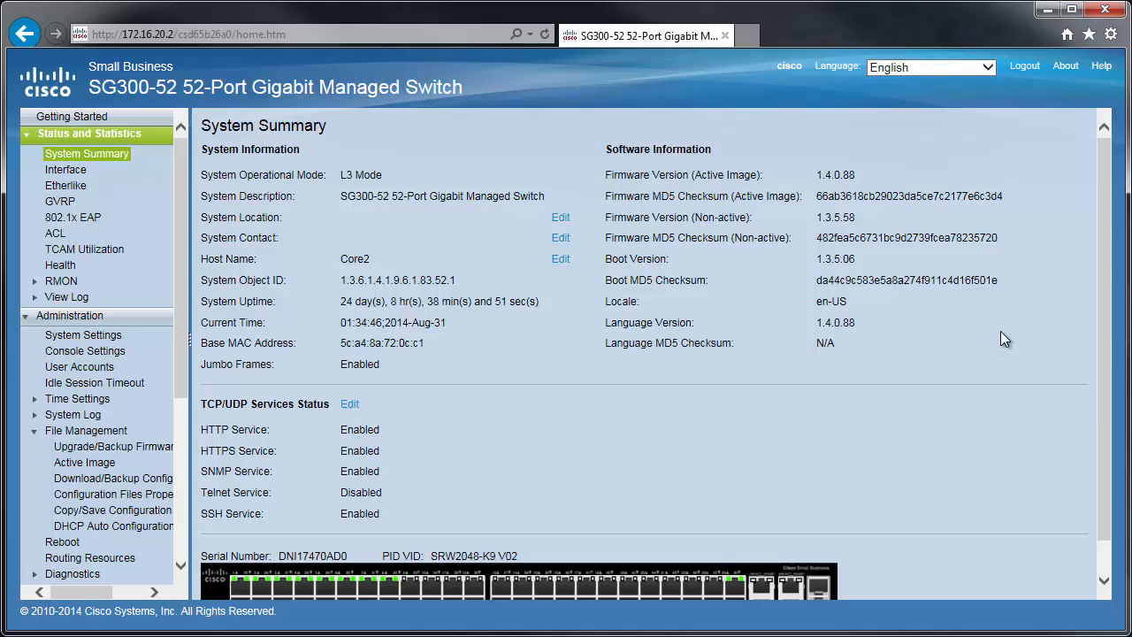